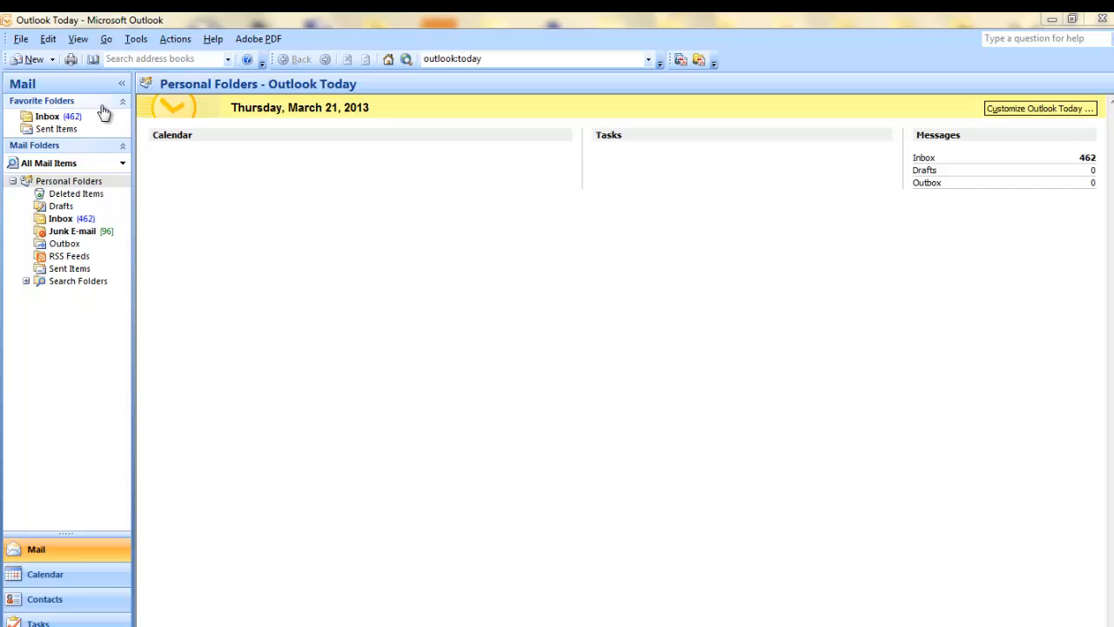
- Open Account Settings from the Tools menu to view the empty e-mail accounts list
click(136, 38)
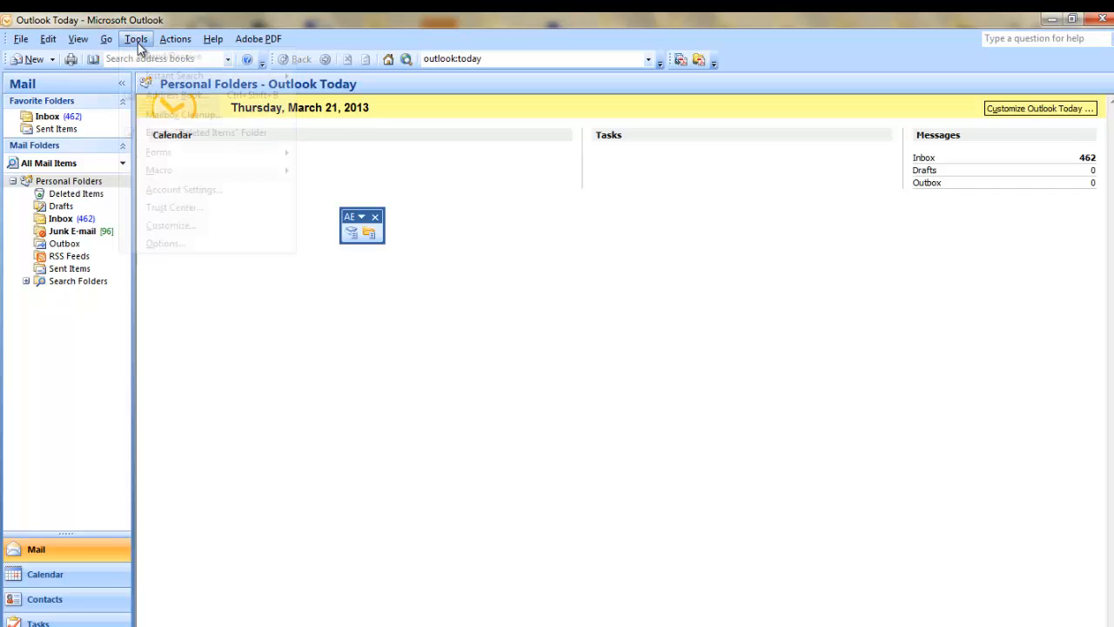
click(183, 189)
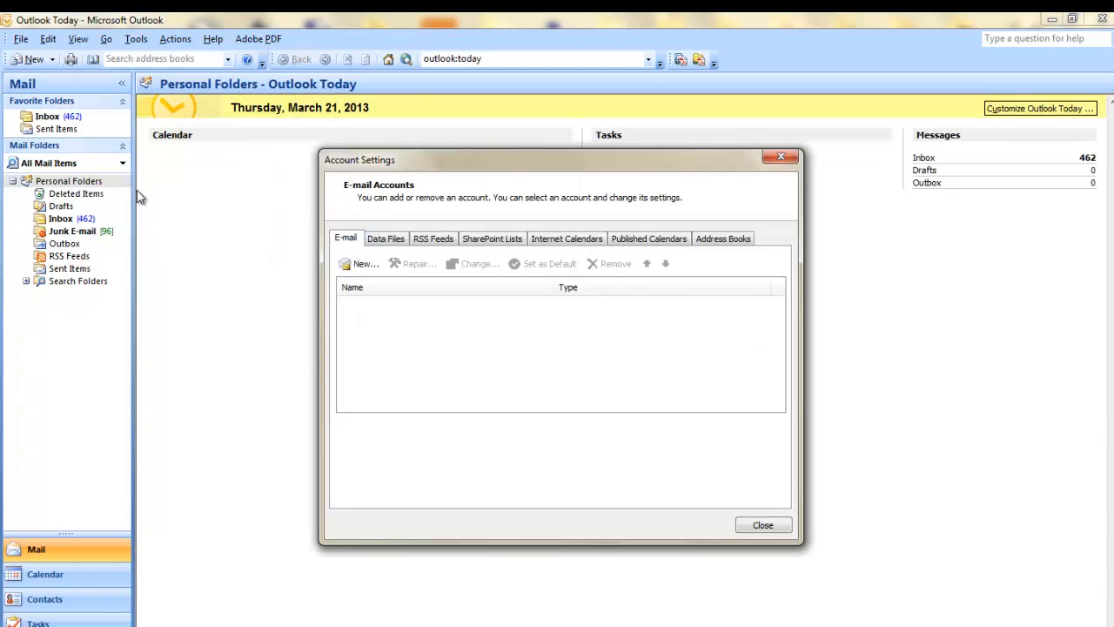
- Start adding a new e-mail account from the Account Settings dialog
click(361, 263)
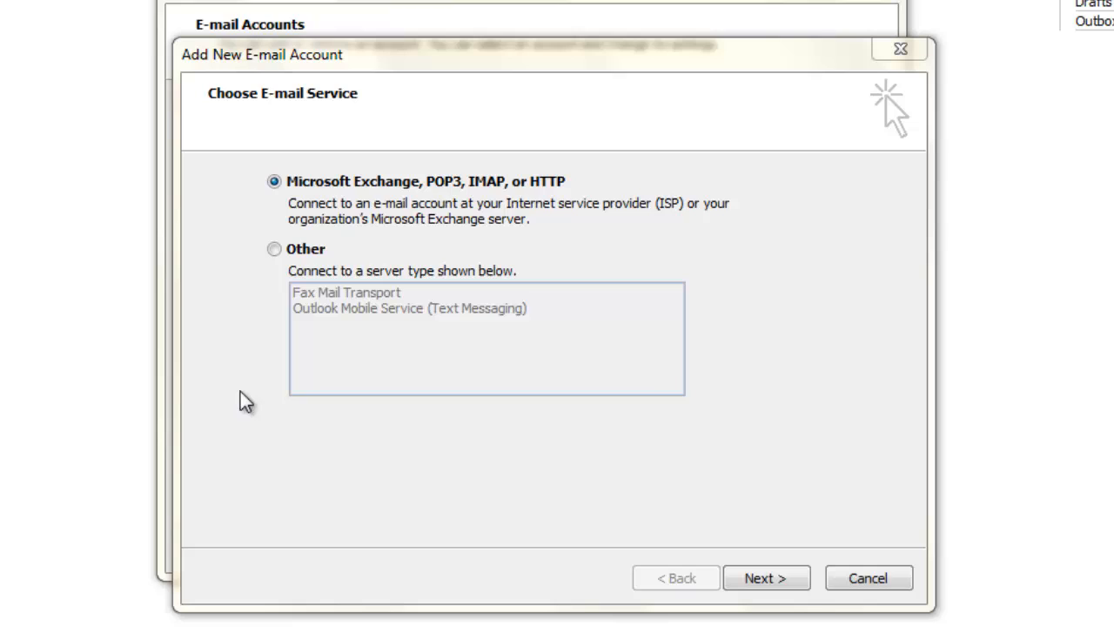
mouse_move(318, 595)
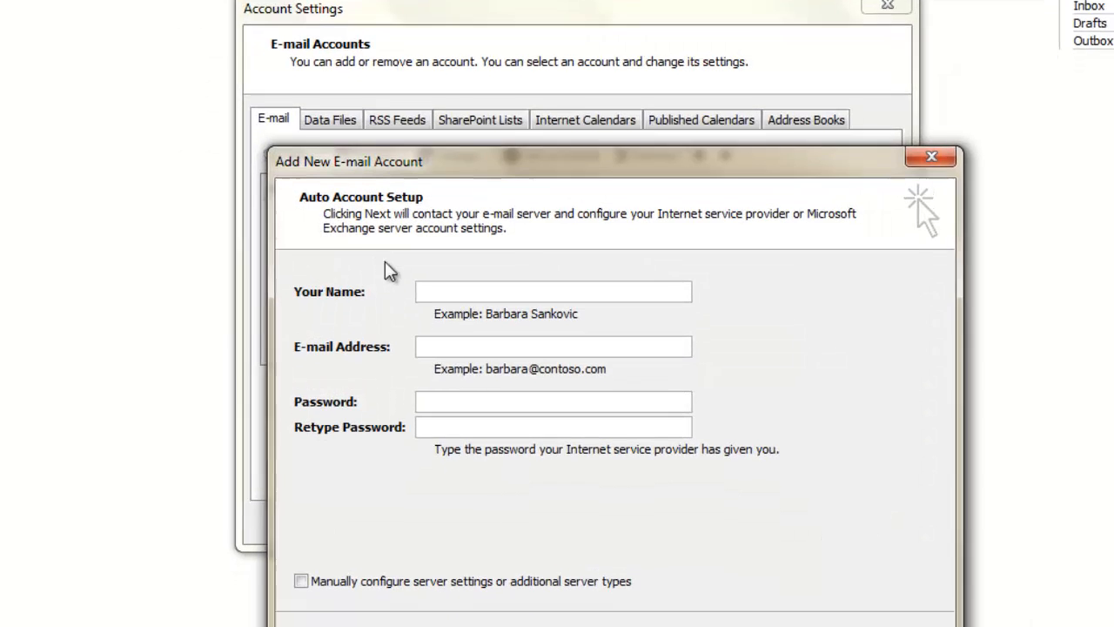
- Enter the name 'howtech', the Gmail address, and the password in both password boxes
text(howtech)
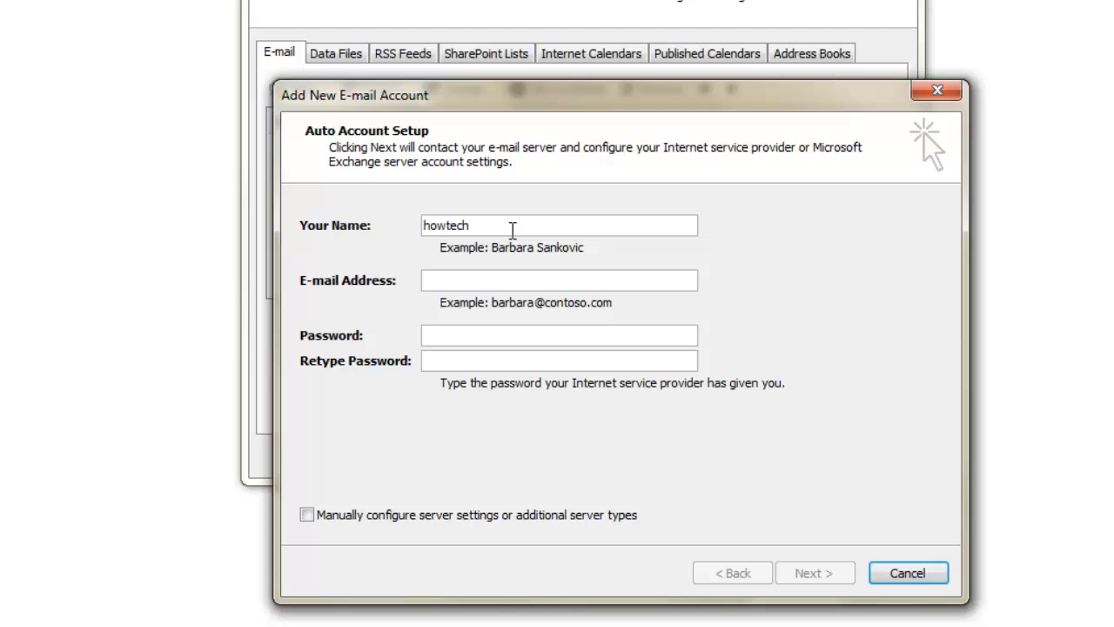
text(Afrika)
click(559, 280)
text(howte)
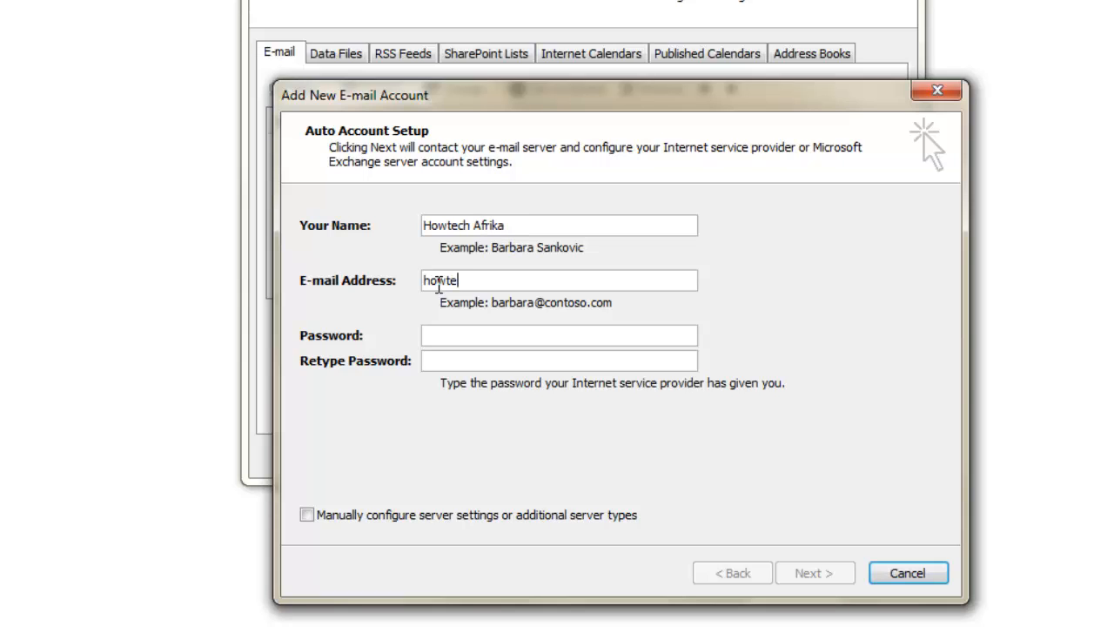
text(chafri)
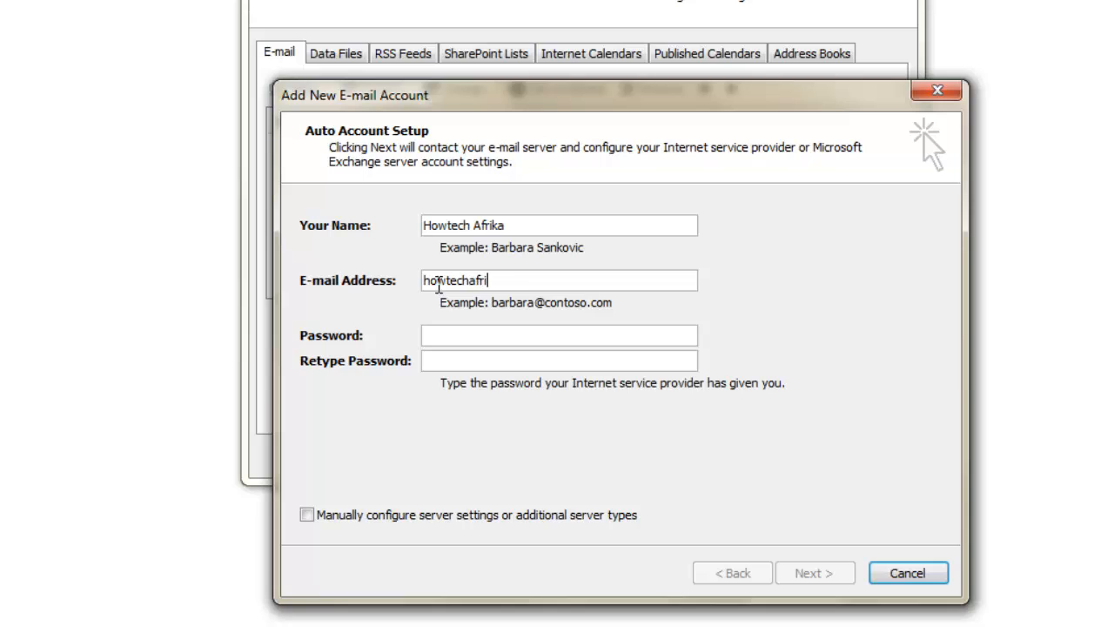
text(atc)
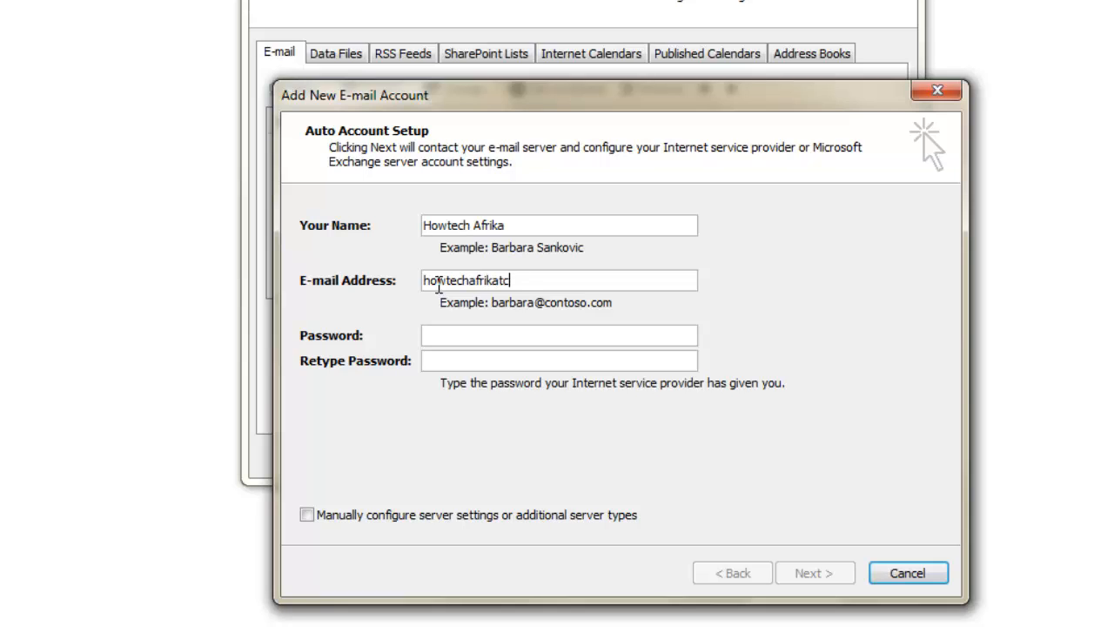
text(v#)
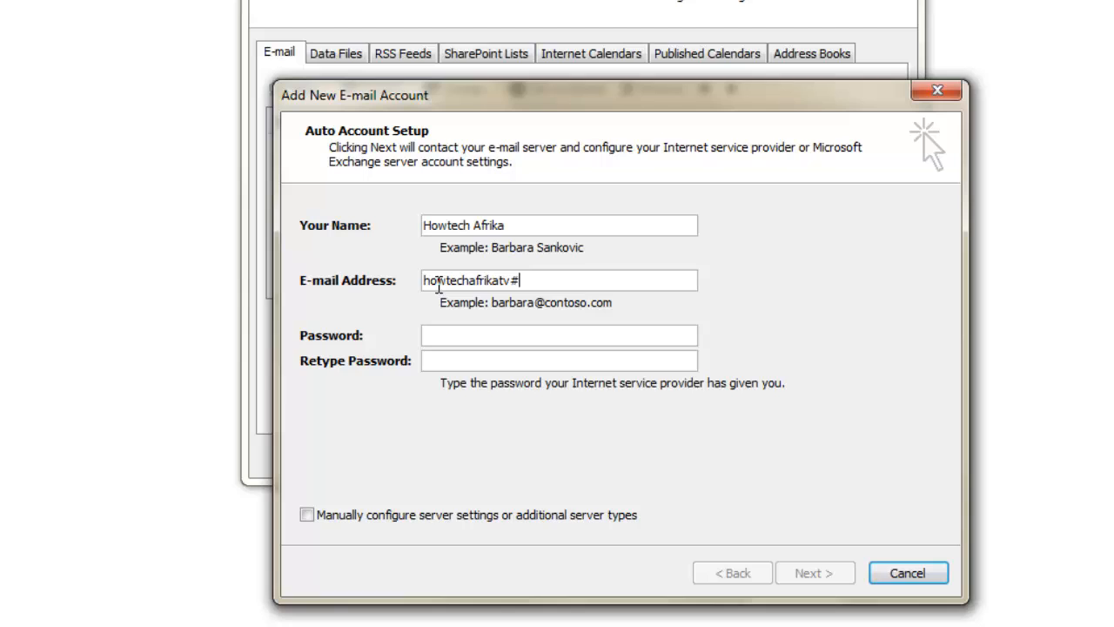
text(@gmail.com)
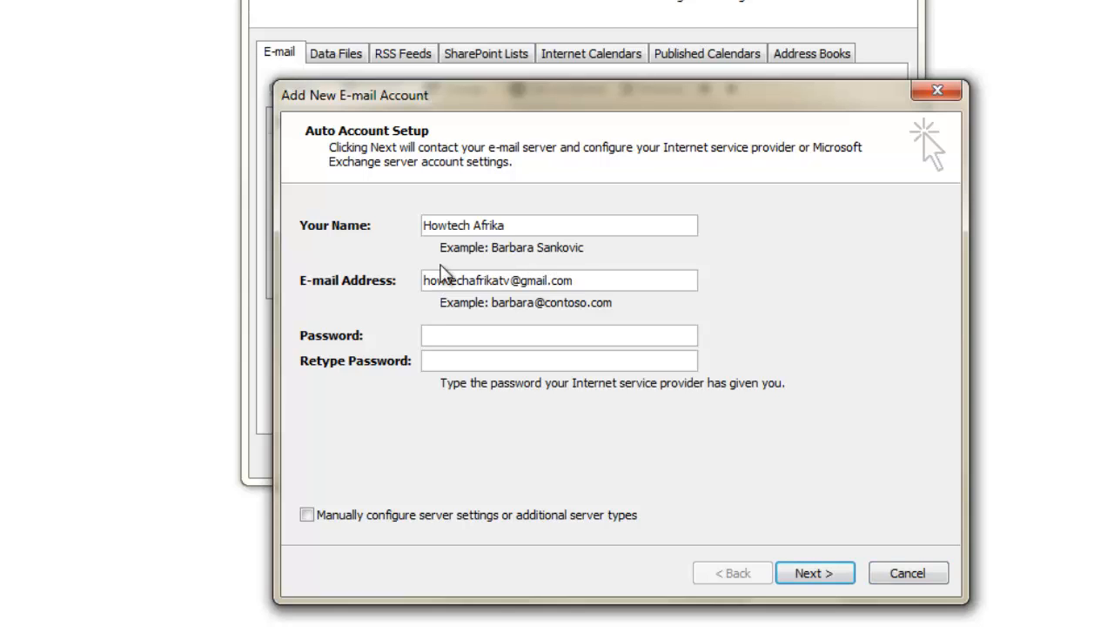
click(558, 335)
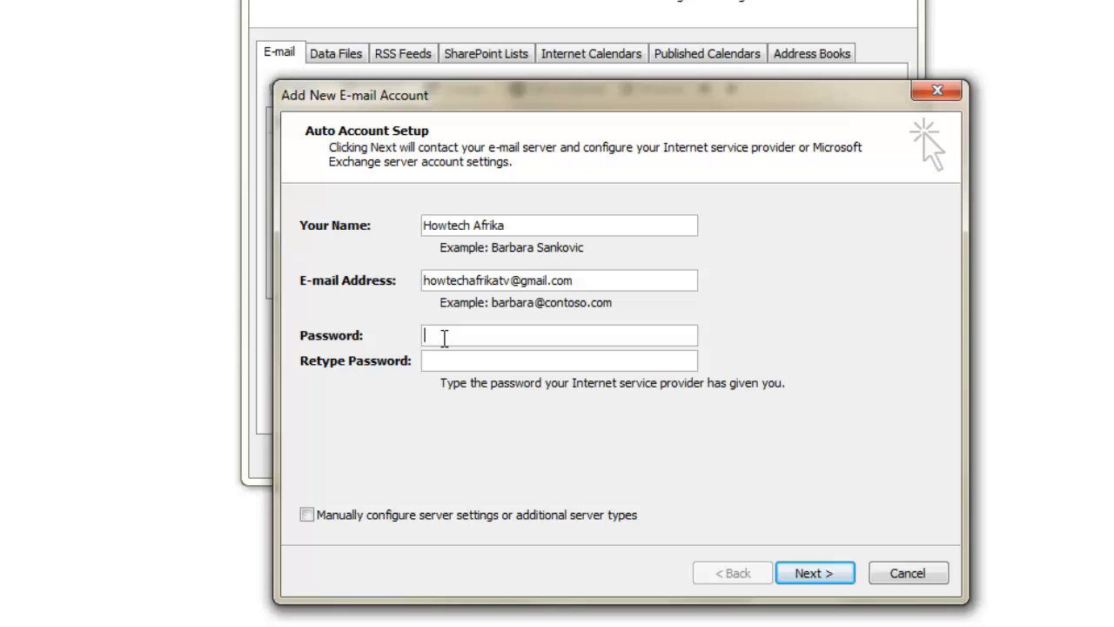
text(***)
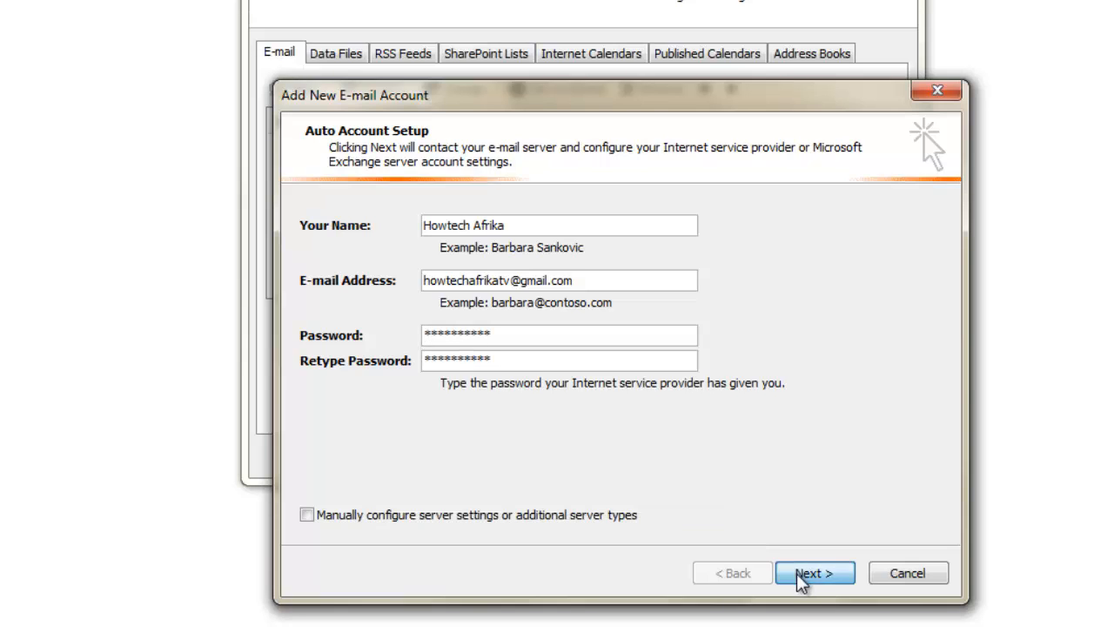
- Run Auto Account Setup for the Gmail POP3 account and finish the wizard
click(813, 571)
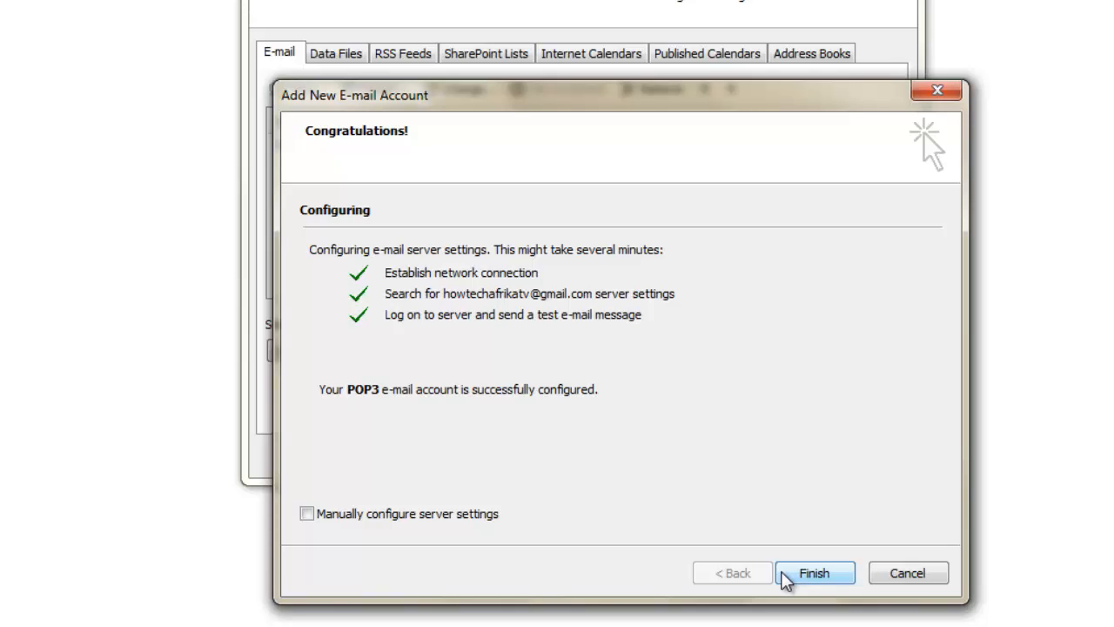
click(814, 573)
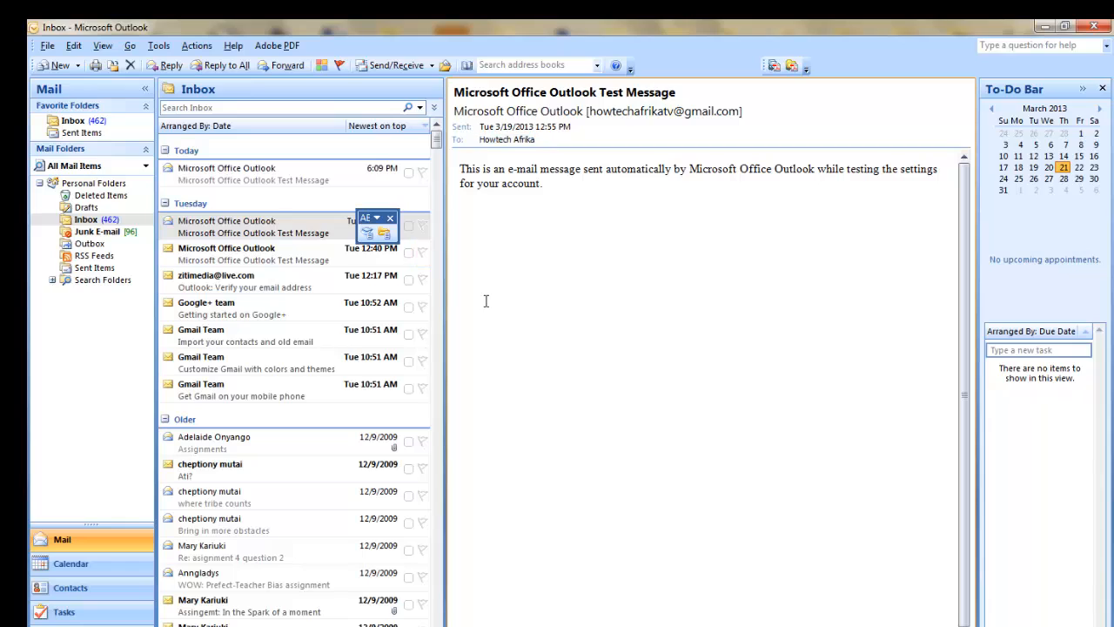
mouse_move(476, 301)
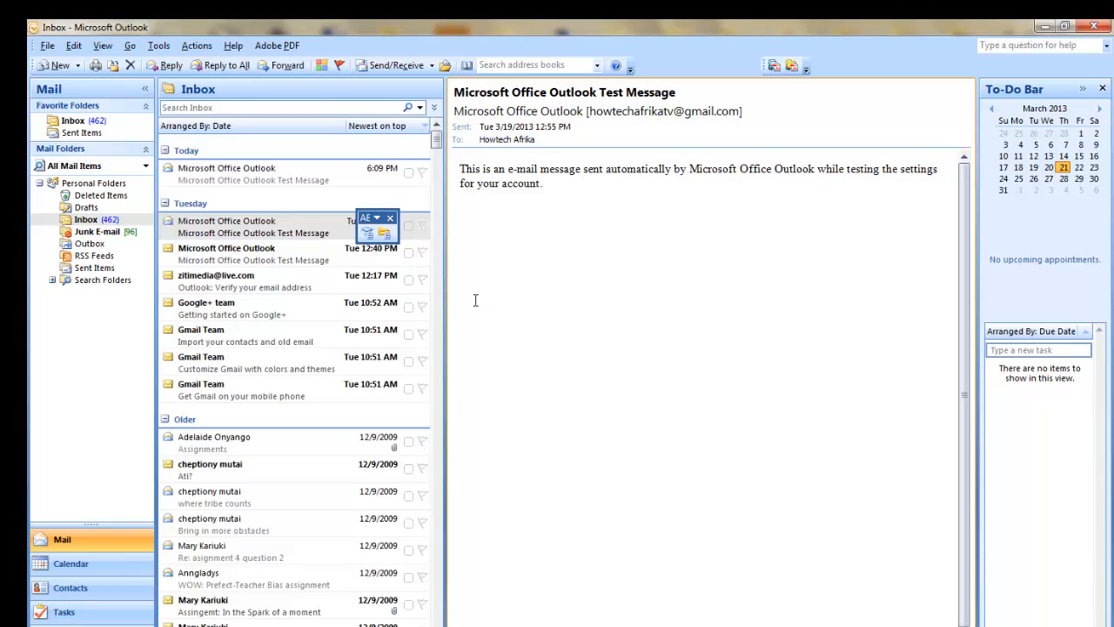
mouse_move(320, 331)
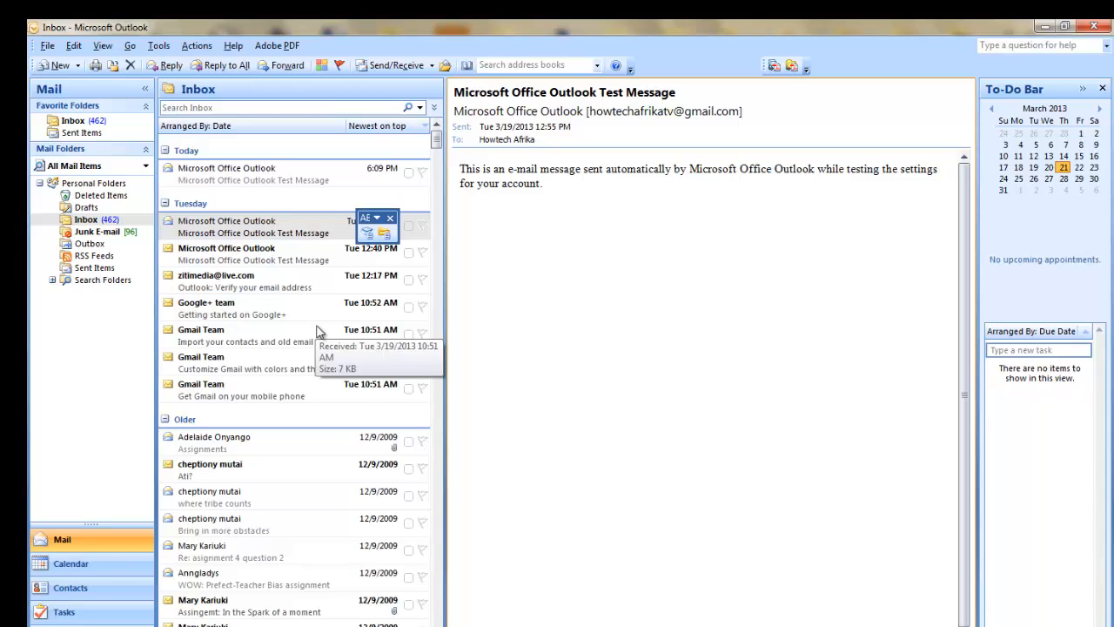
mouse_move(85, 391)
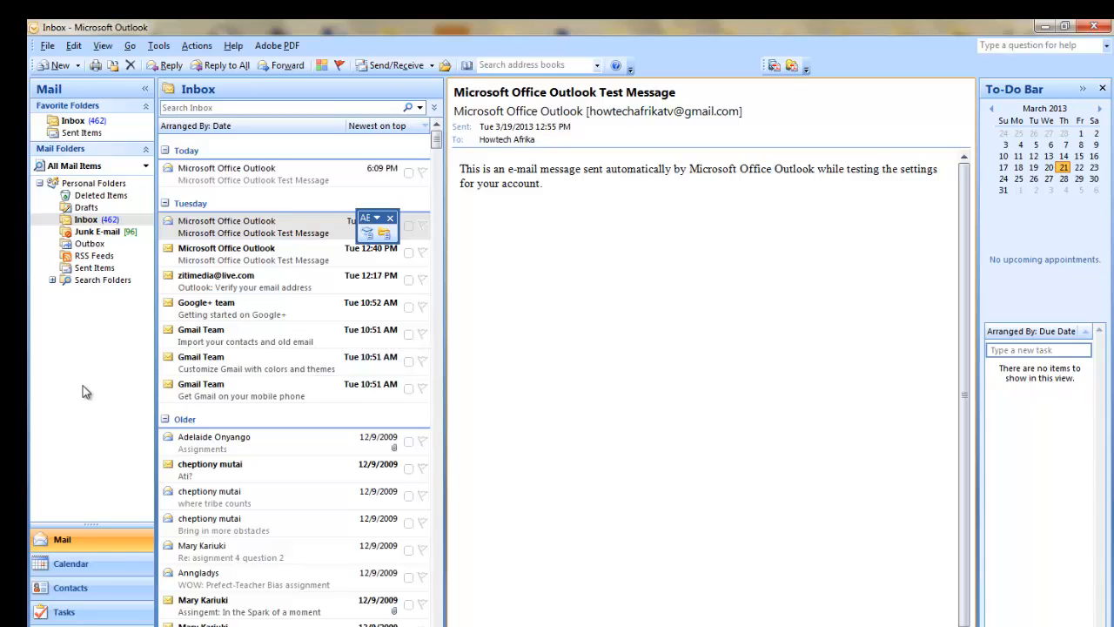